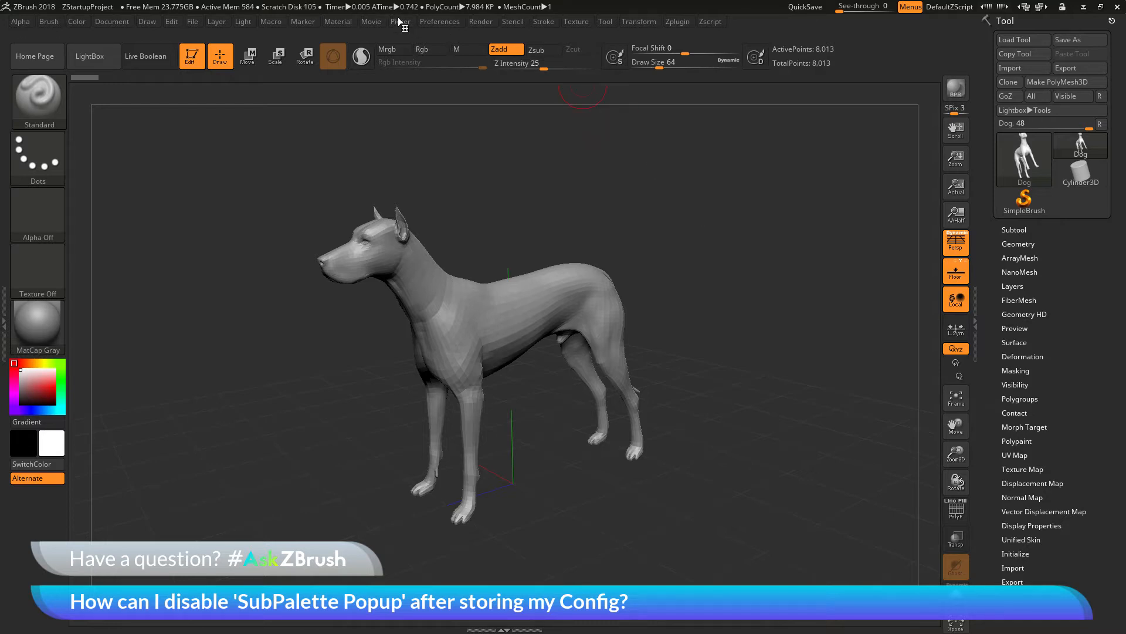
Bring up the Preferences menu to reach the Interface options.
left_click(439, 21)
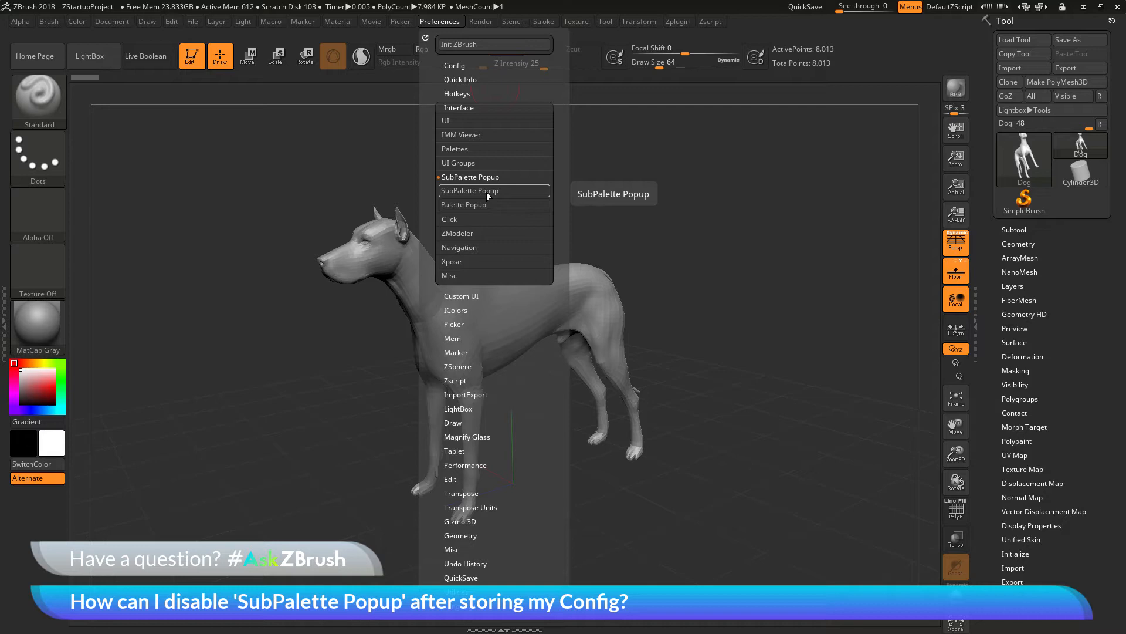
mouse_move(486, 194)
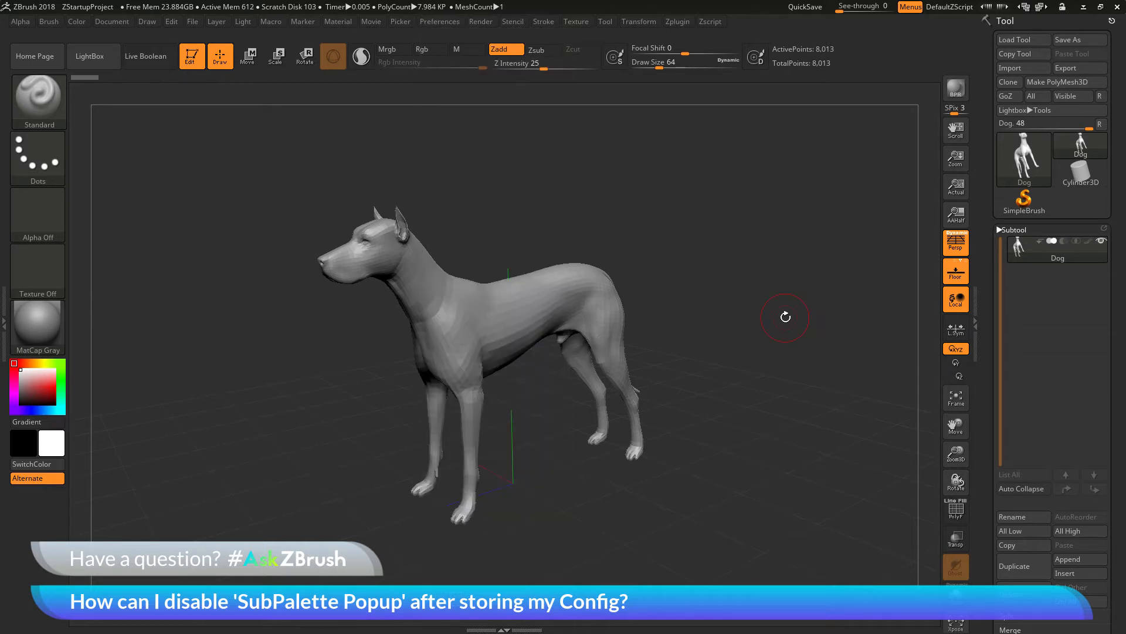
left_click(439, 21)
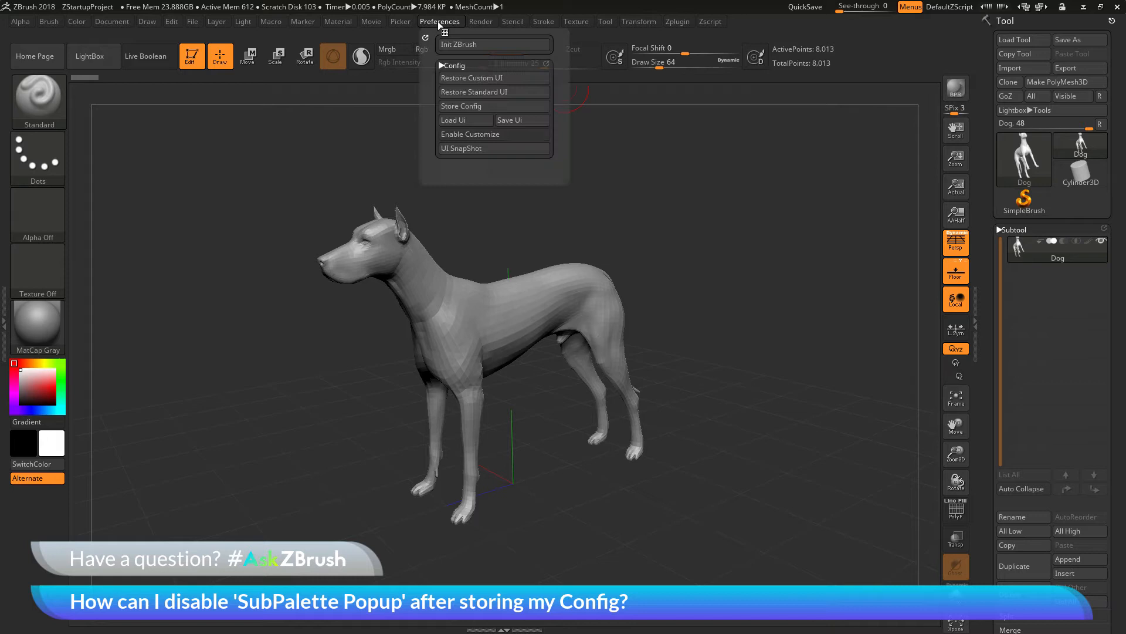
mouse_move(494, 77)
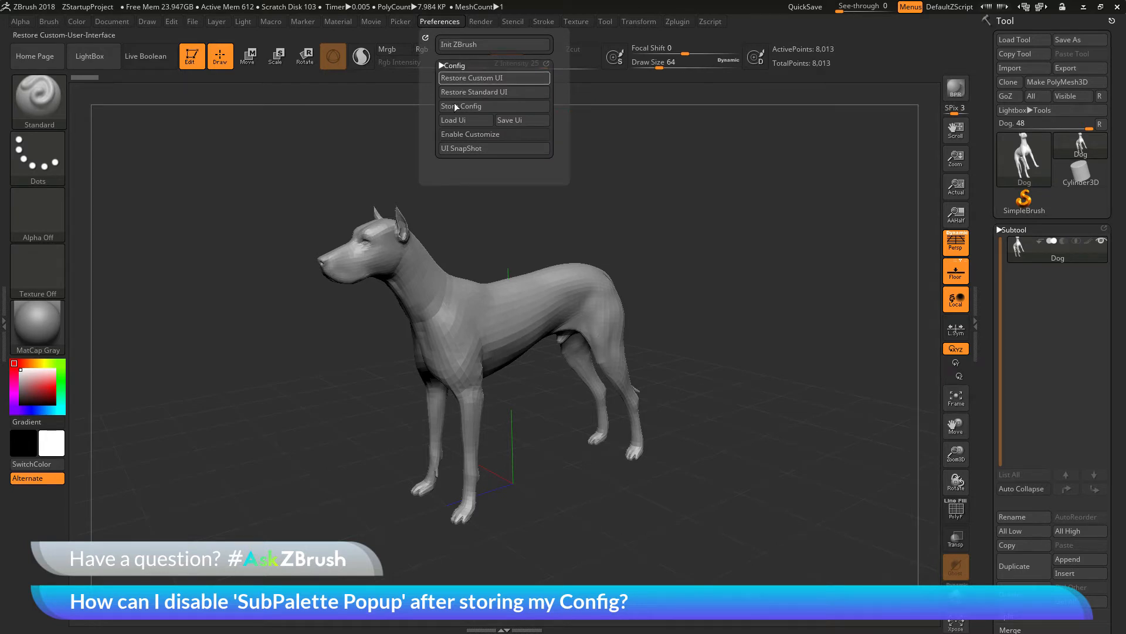
mouse_move(441, 66)
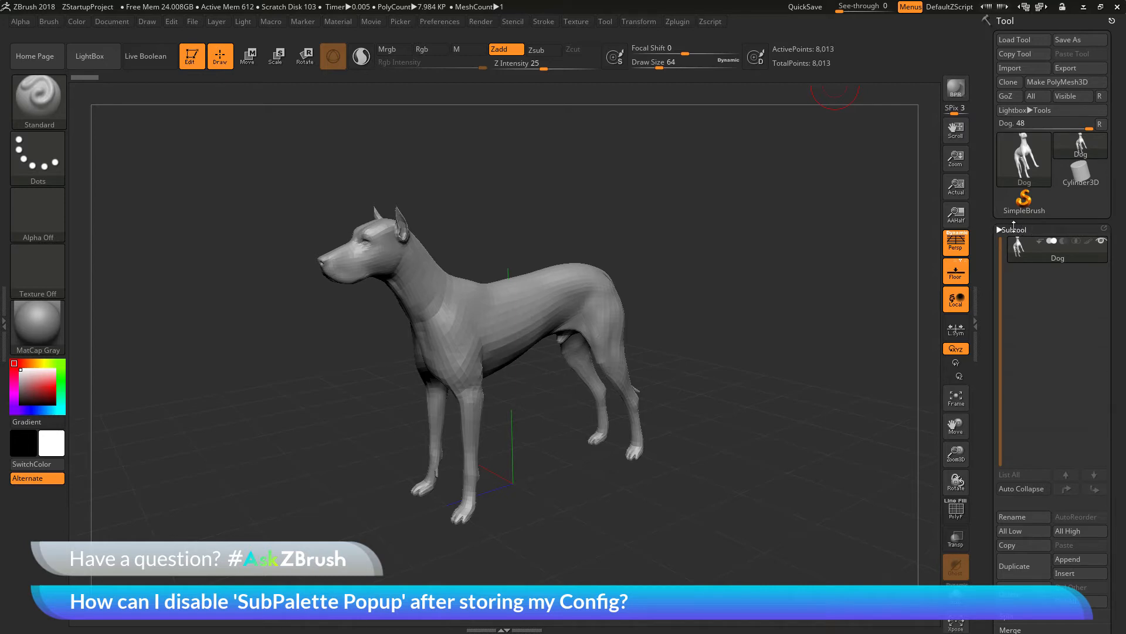
Pick Geometry from the Tool sub-palette popup list in place of Subtool.
left_click(1014, 230)
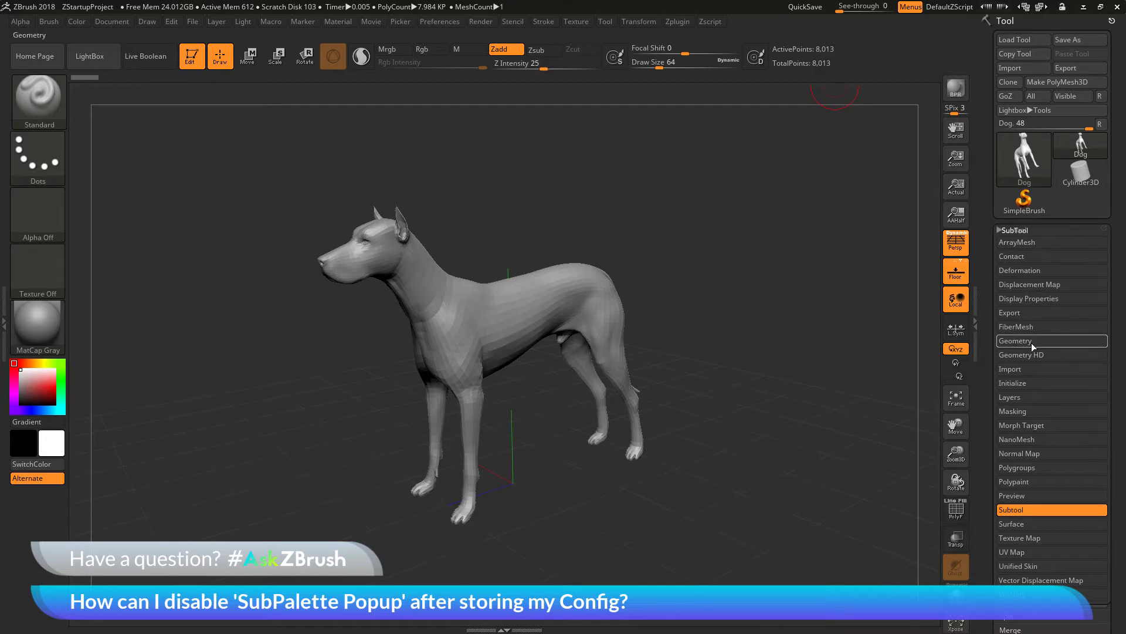
left_click(1015, 340)
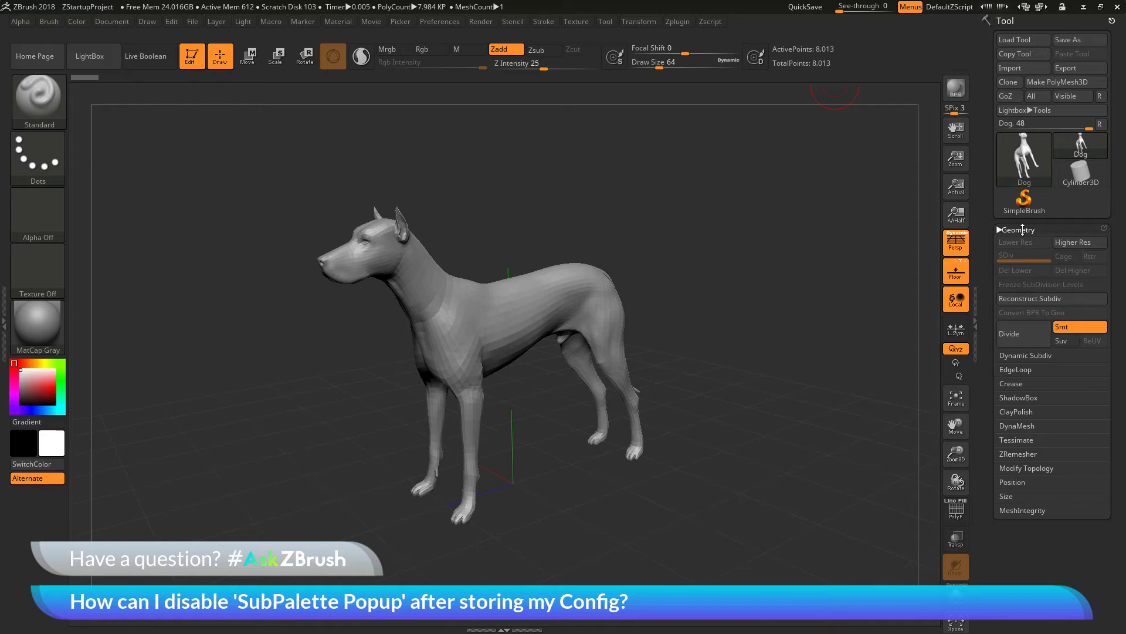
left_click(1018, 229)
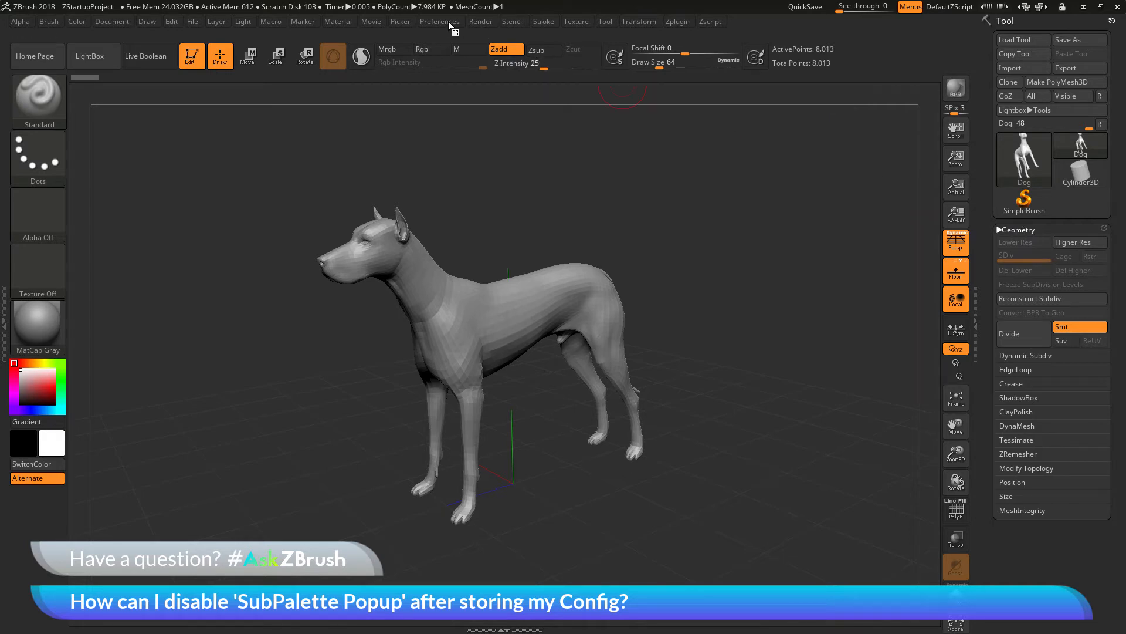
Store the current setup via Preferences > Config > Store Config and confirm the saved-configuration message.
left_click(439, 21)
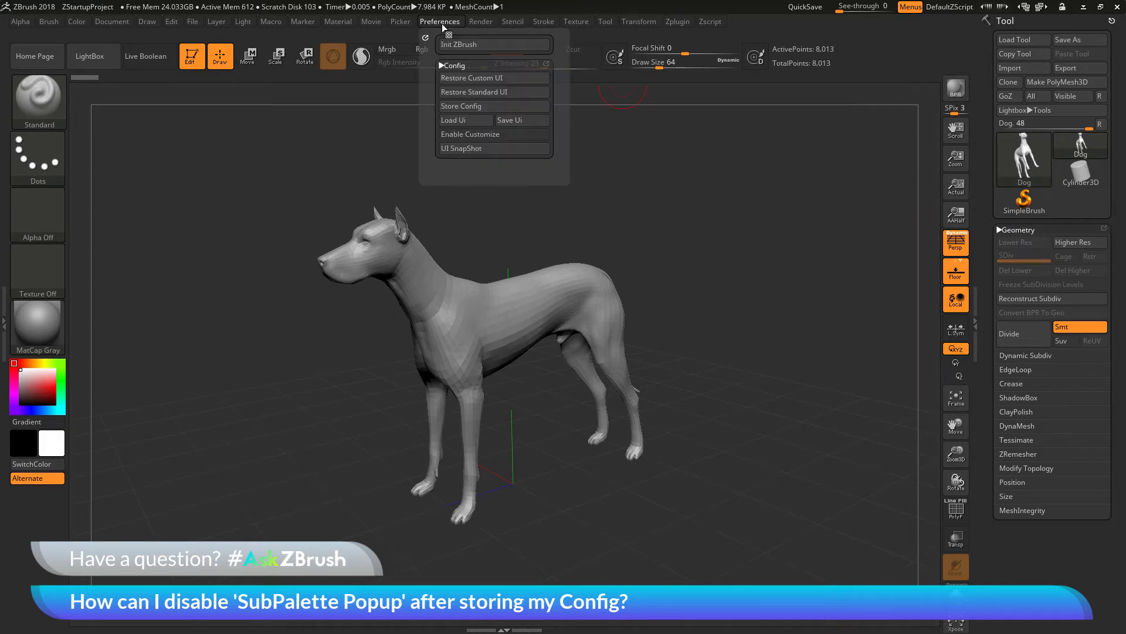
left_click(461, 105)
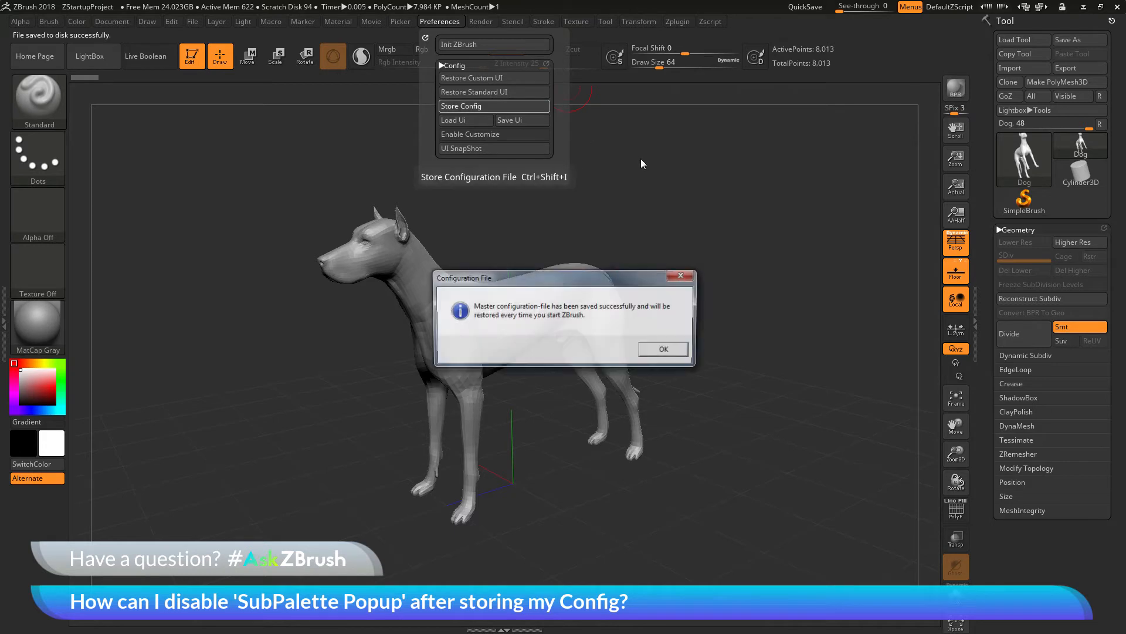
left_click(662, 348)
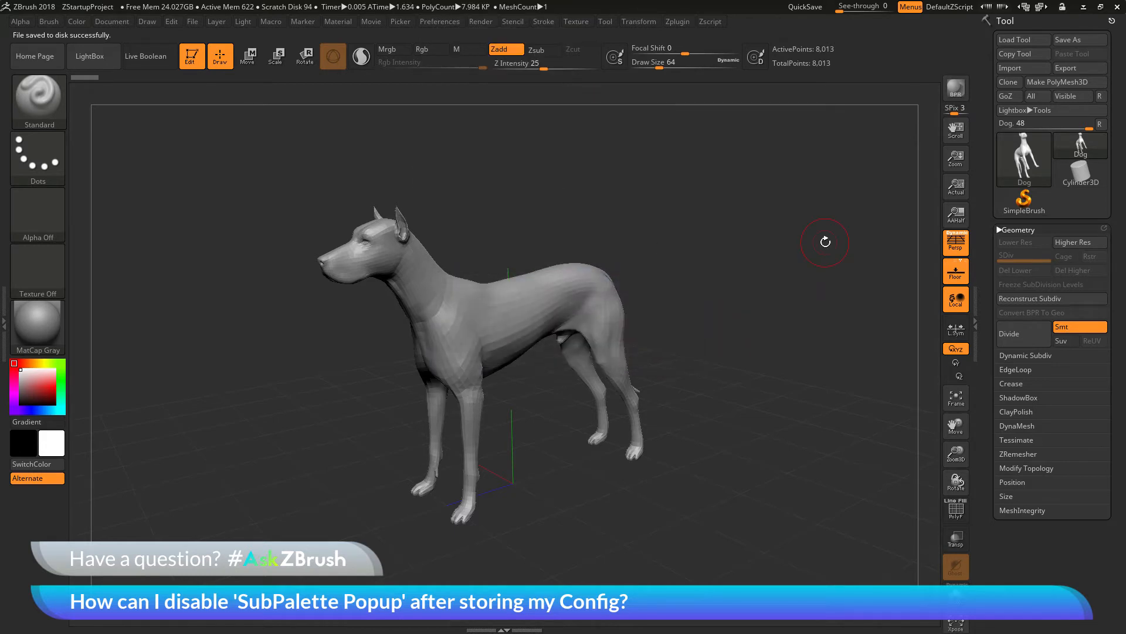
mouse_move(808, 244)
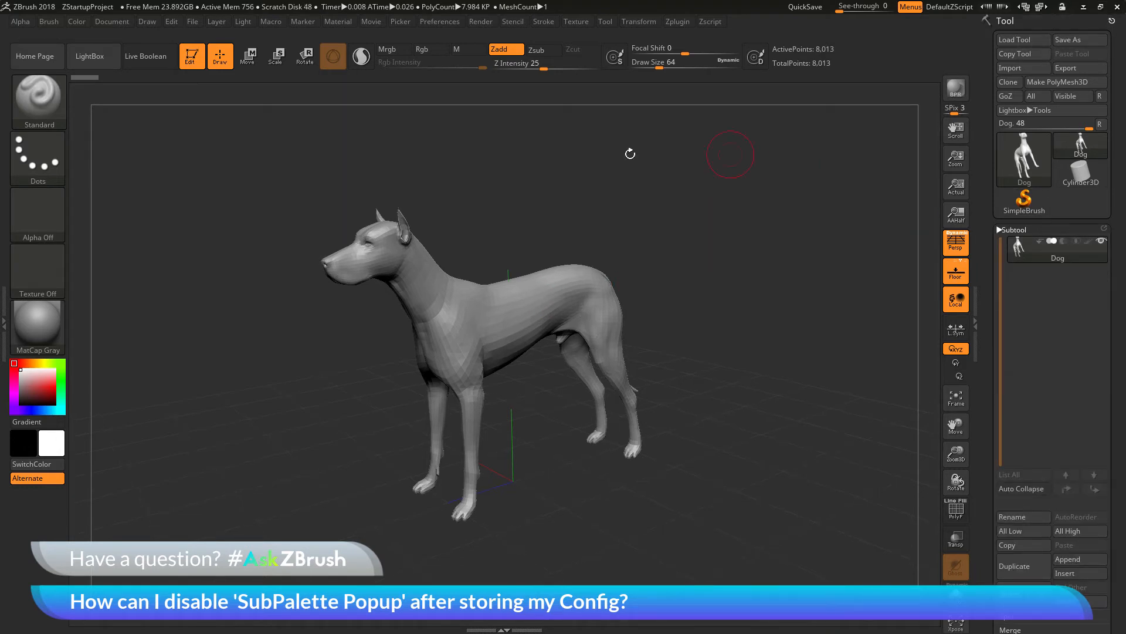
Show Geometry in the Tool palette, then disable SubPalette Popup in Preferences > Interface.
left_click(1011, 230)
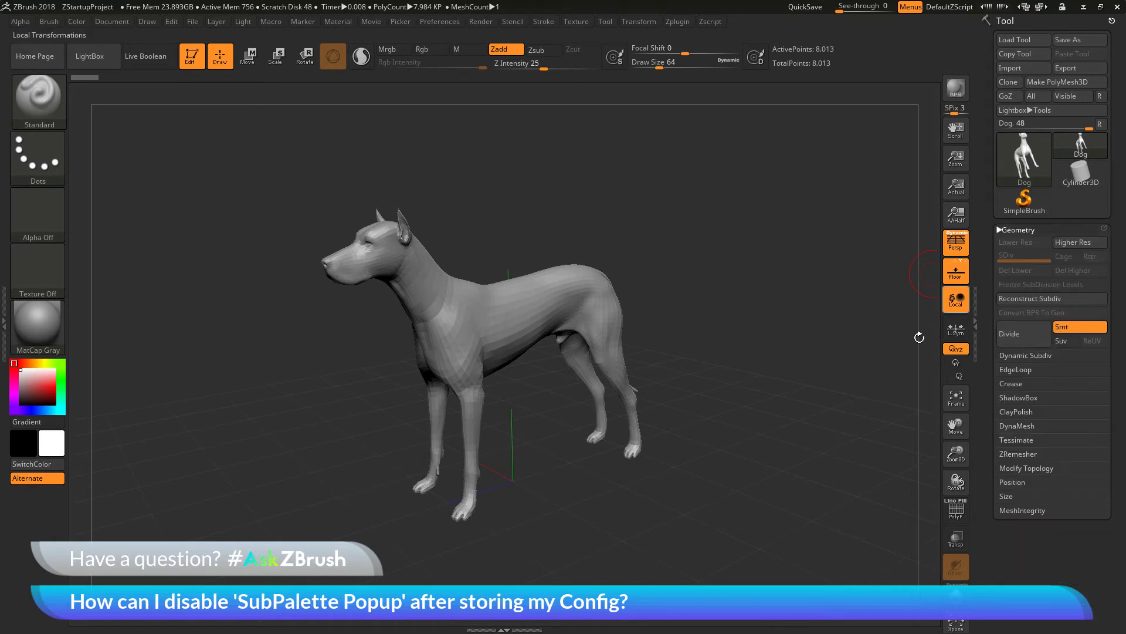
mouse_move(986, 392)
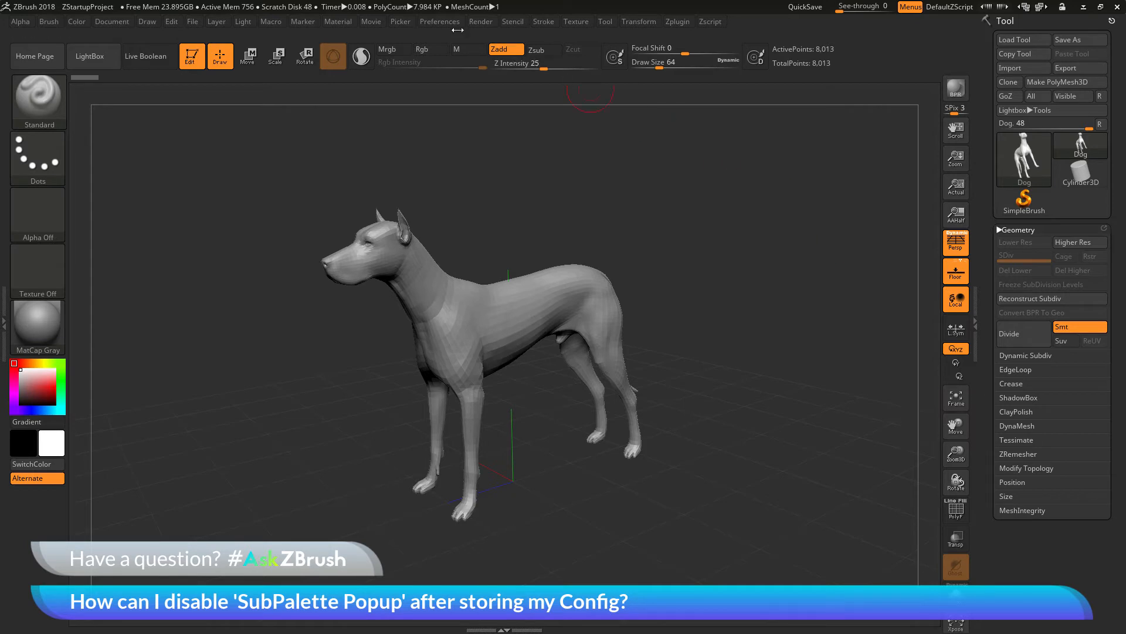
left_click(440, 21)
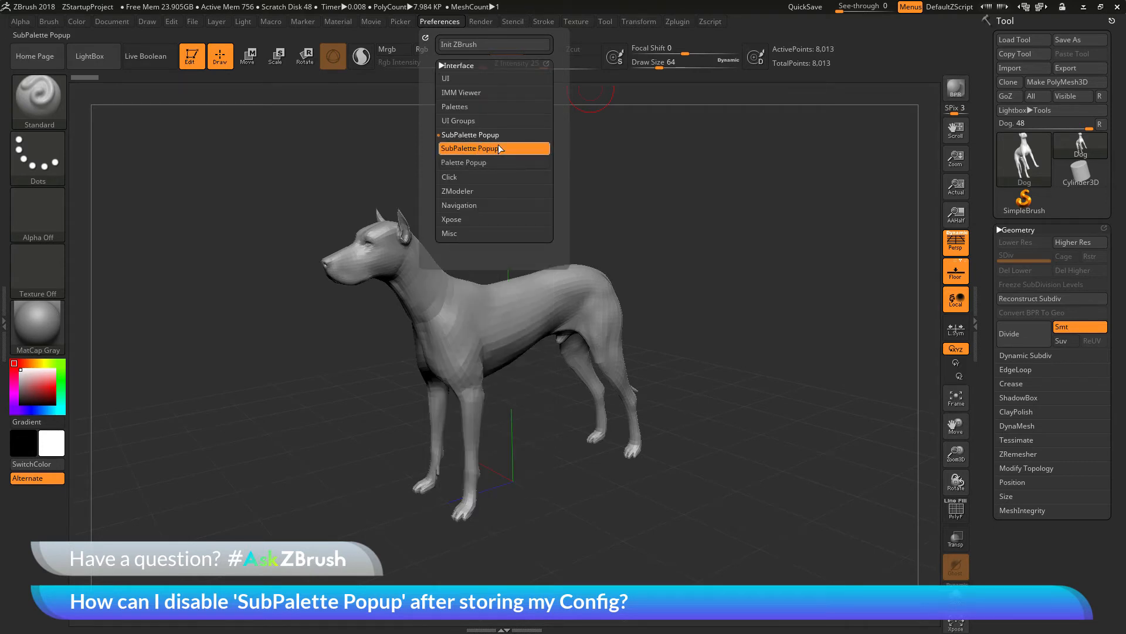
mouse_move(502, 151)
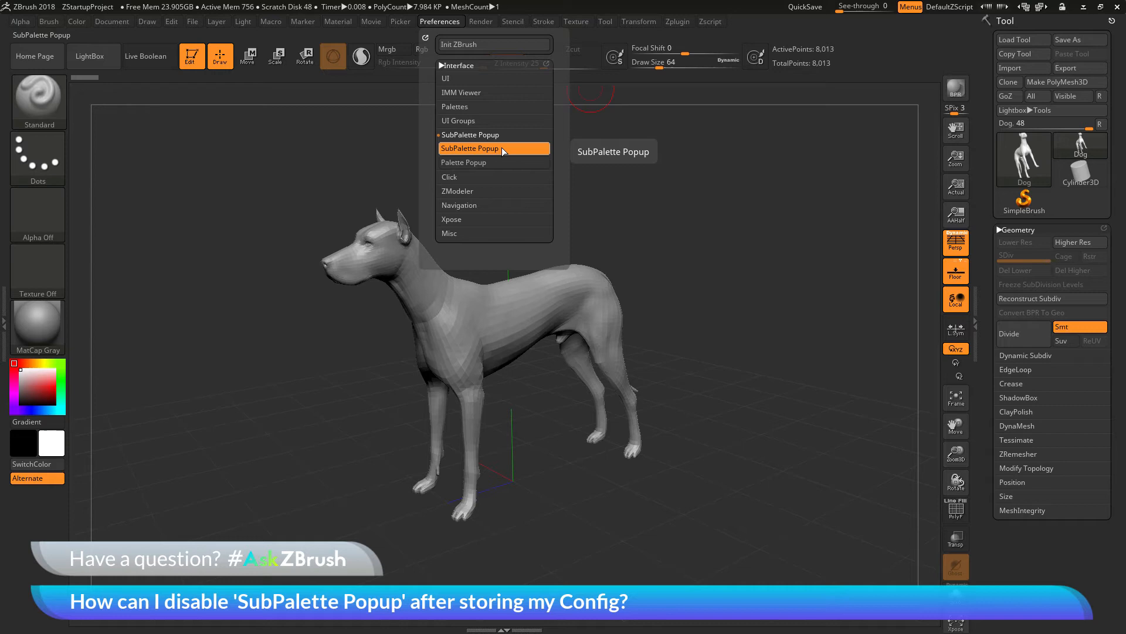
mouse_move(479, 265)
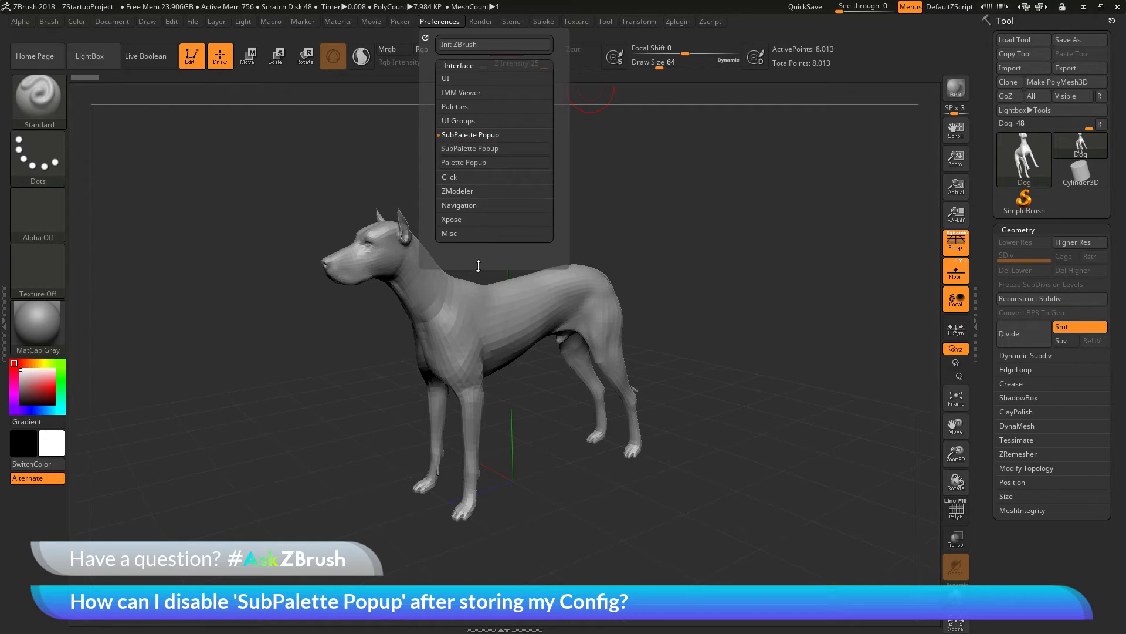
left_click(479, 266)
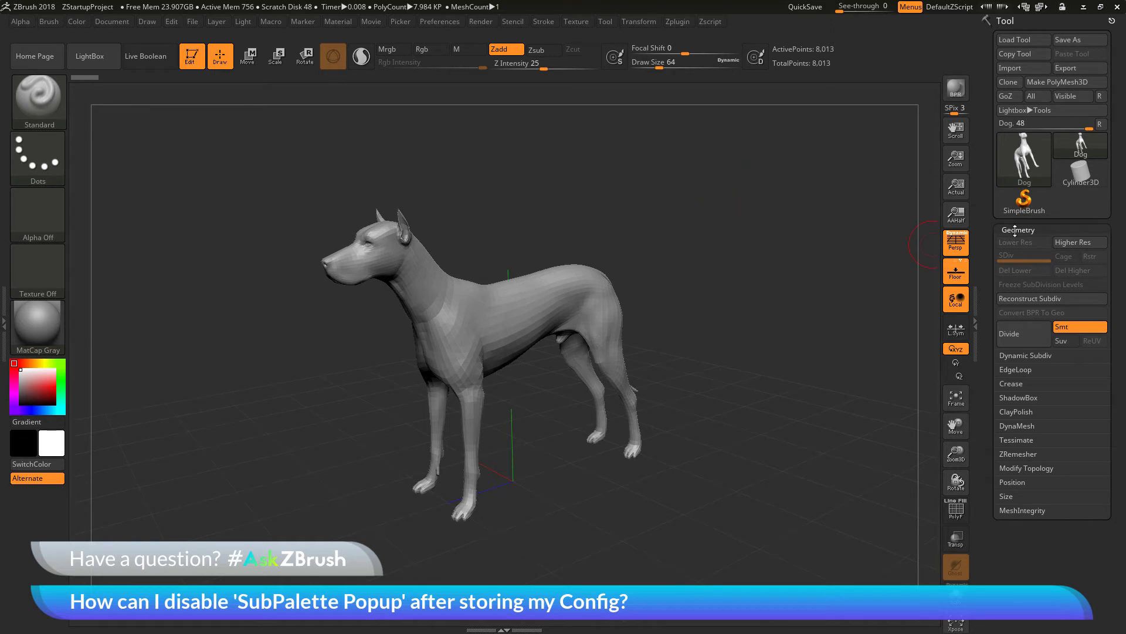
mouse_move(957, 247)
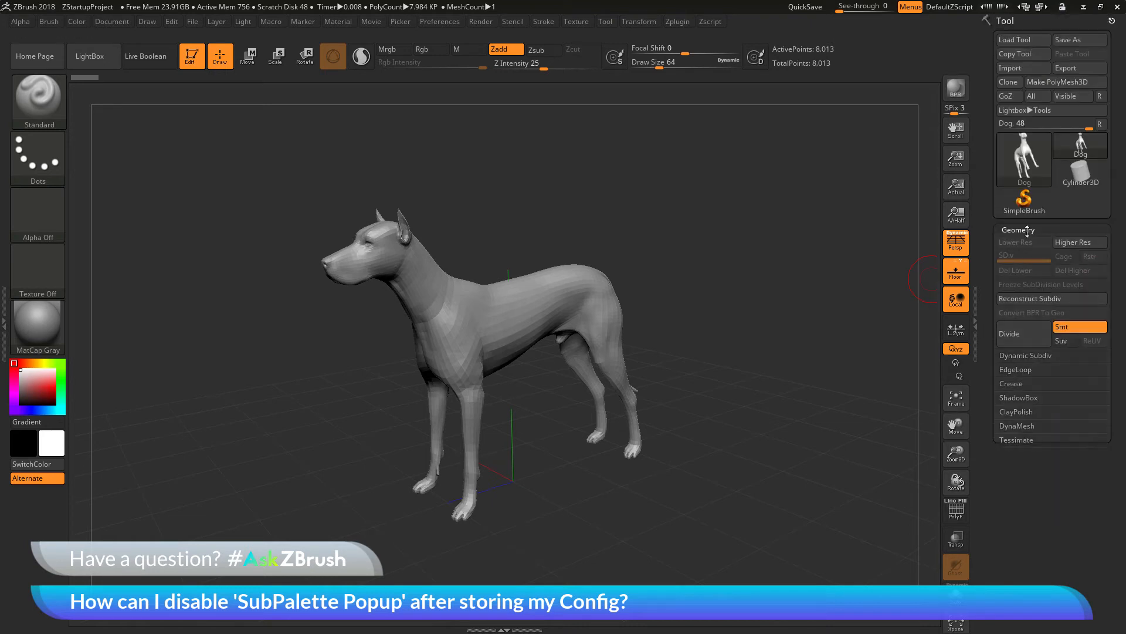
left_click(440, 21)
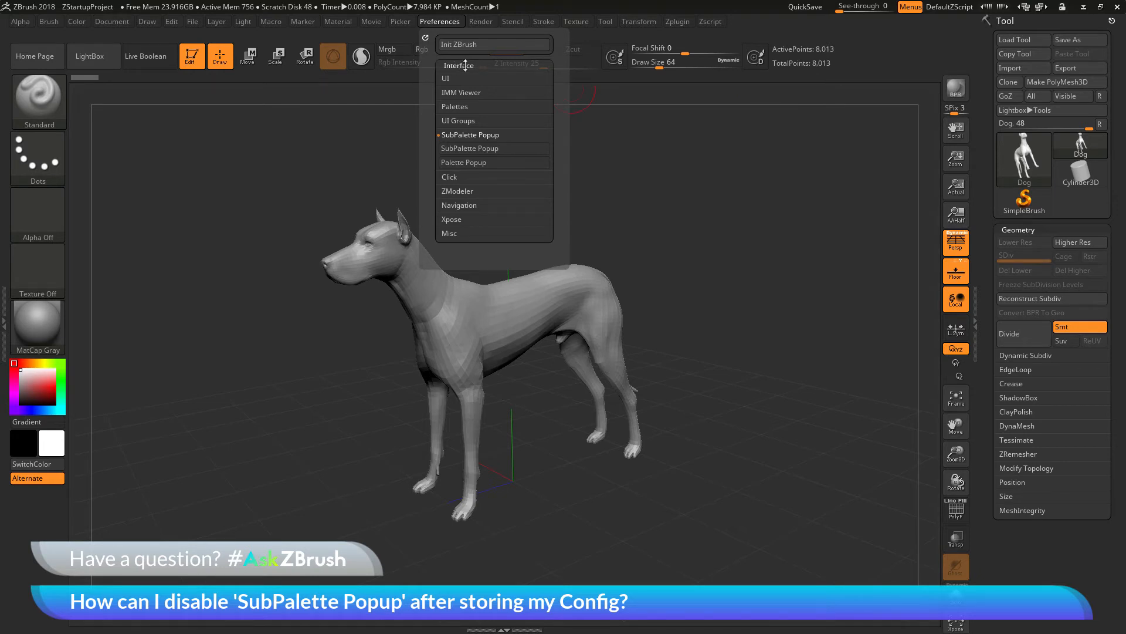
mouse_move(494, 152)
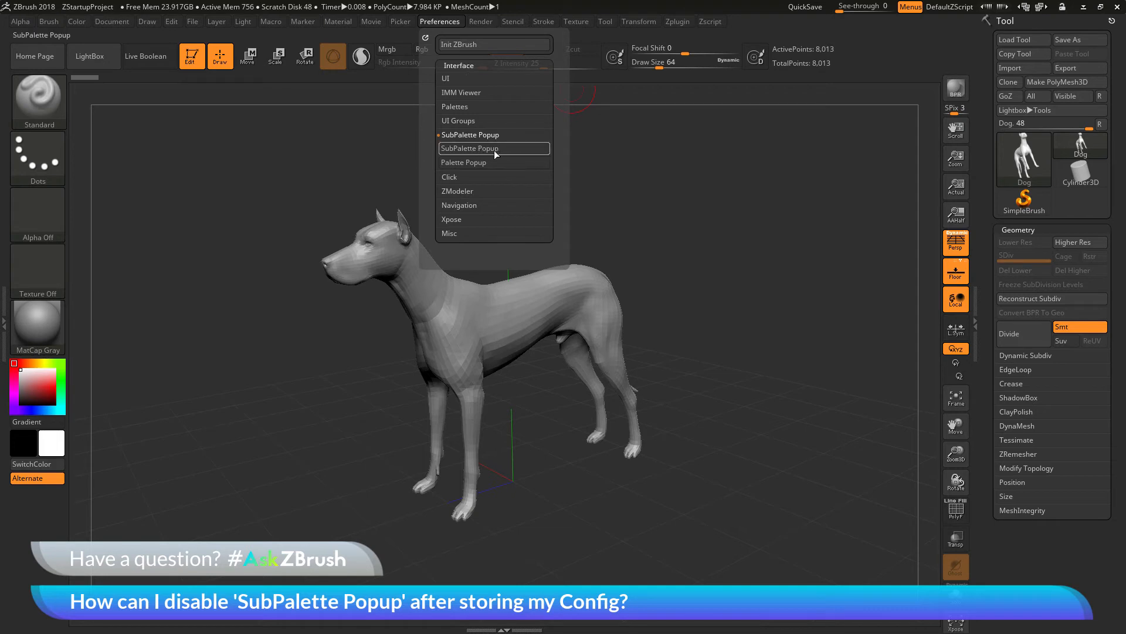
mouse_move(486, 152)
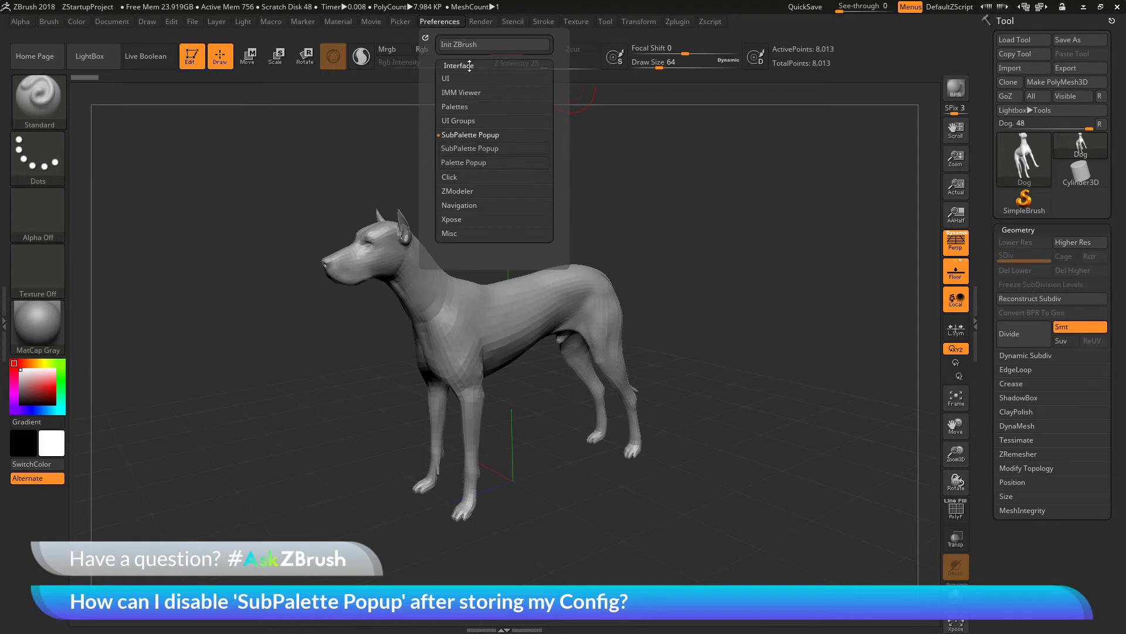
mouse_move(483, 93)
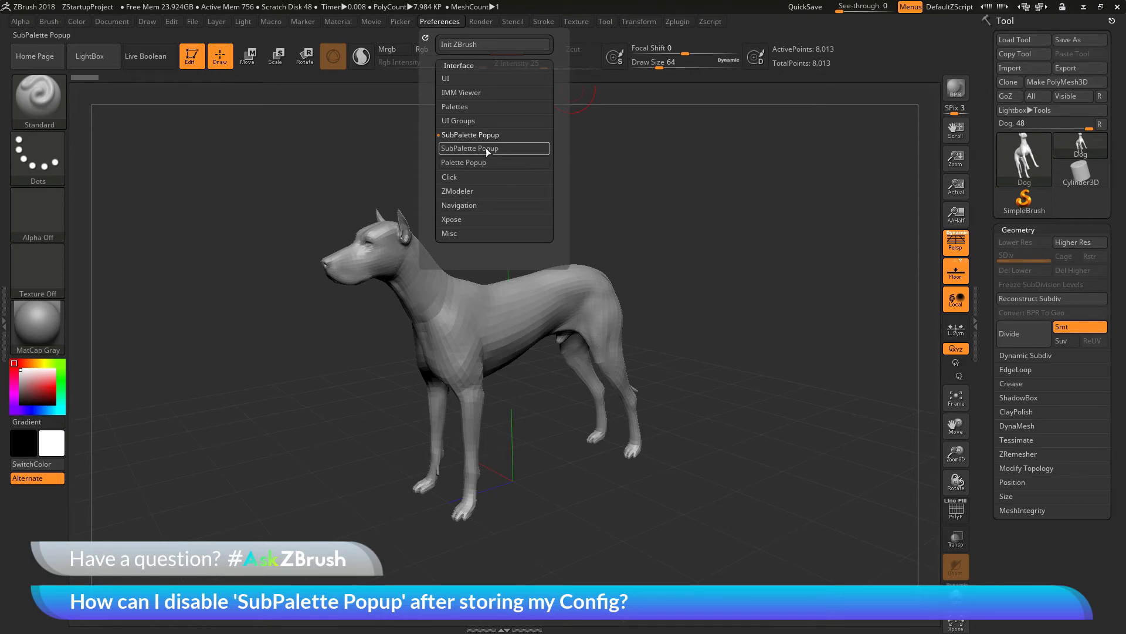
mouse_move(488, 150)
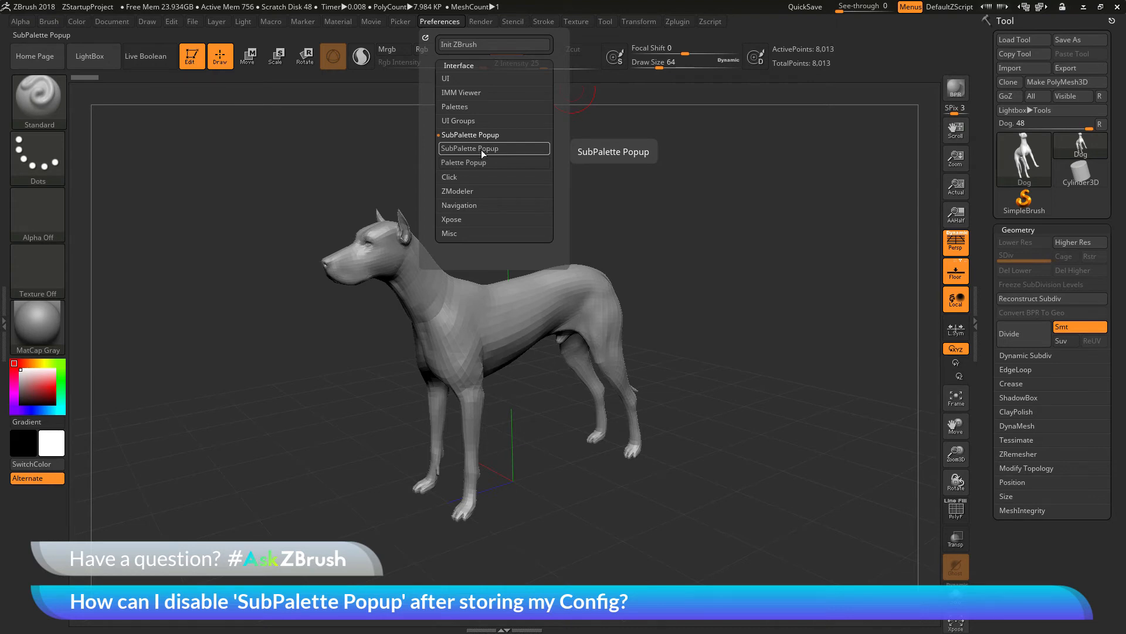
mouse_move(476, 149)
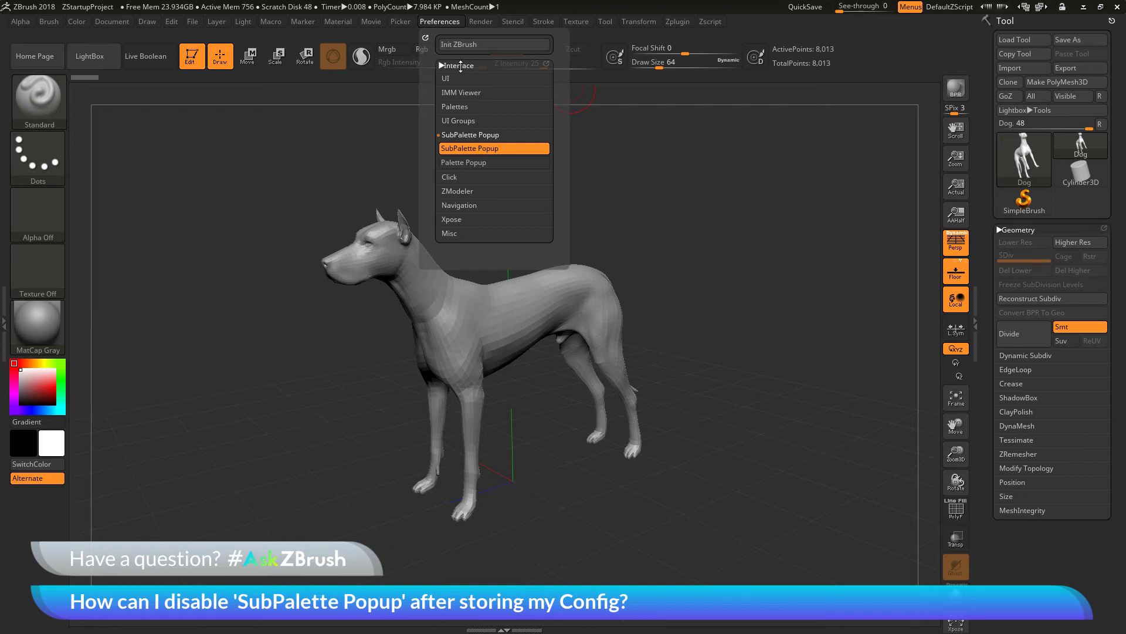
Bring up the Preferences sub-palette list to reach the Interface section.
left_click(457, 66)
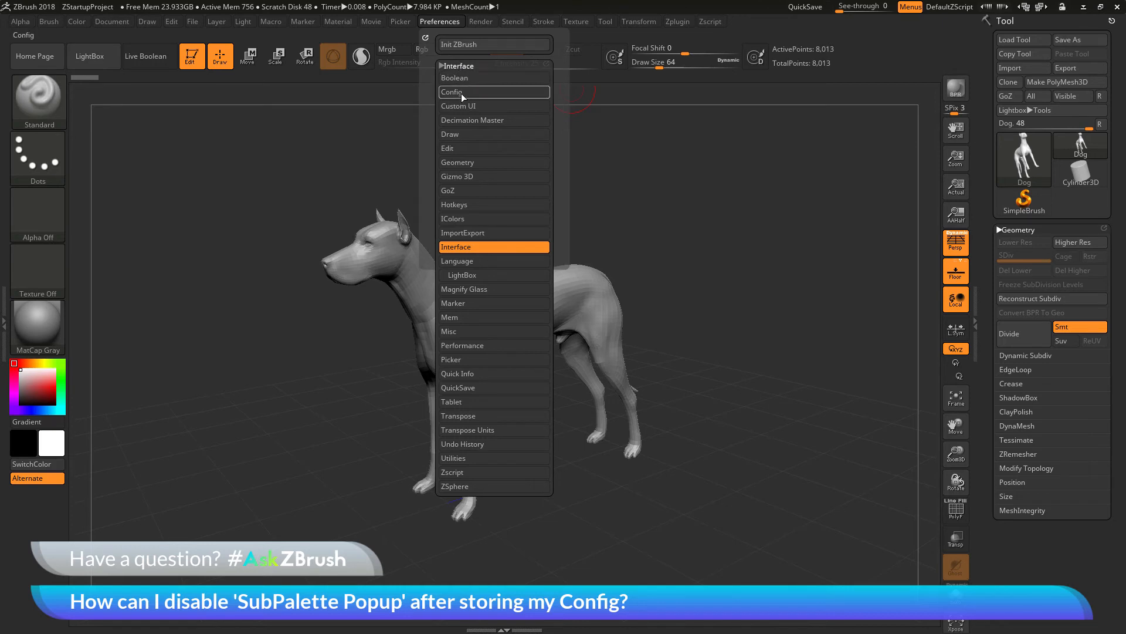
mouse_move(465, 95)
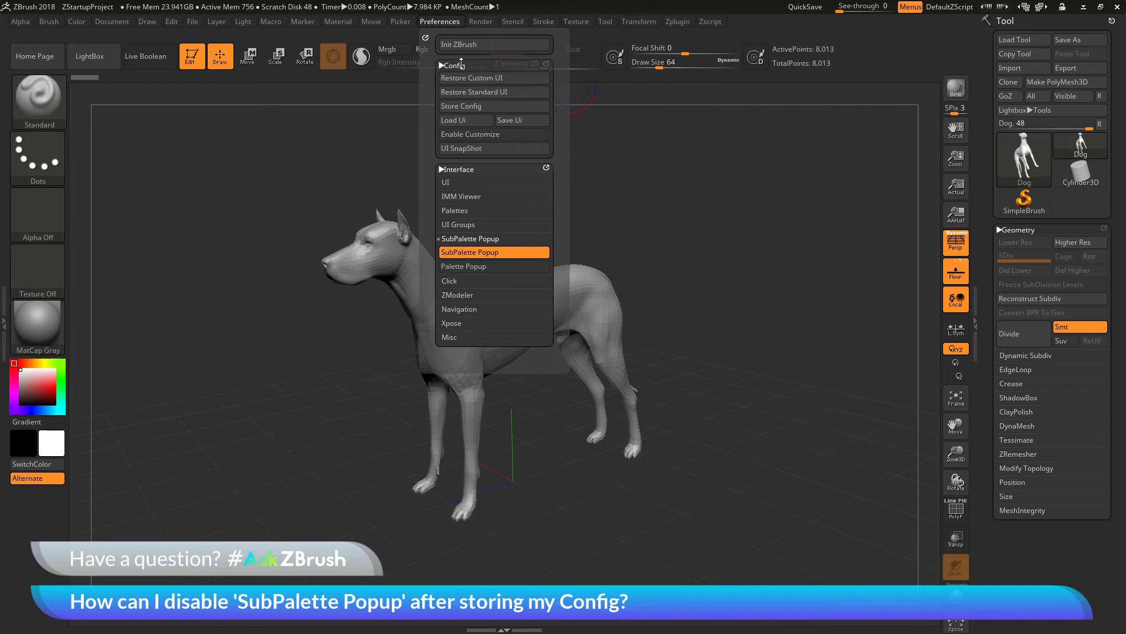
mouse_move(467, 169)
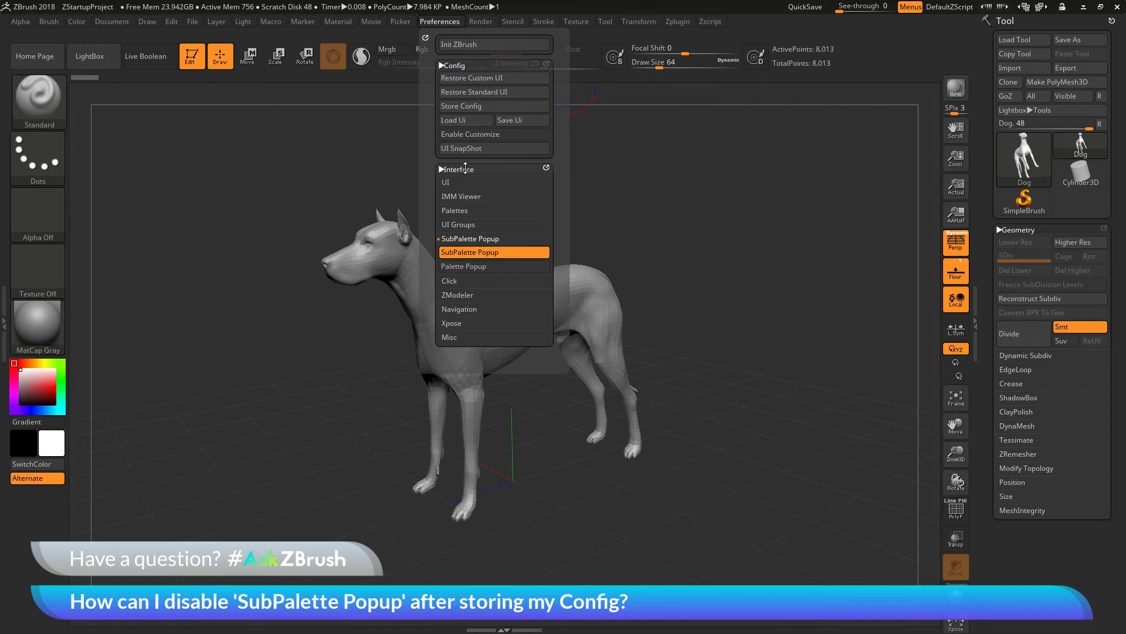
Switch SubPalette Popup off, re-store the config, and list all Tool palette sections.
left_click(469, 252)
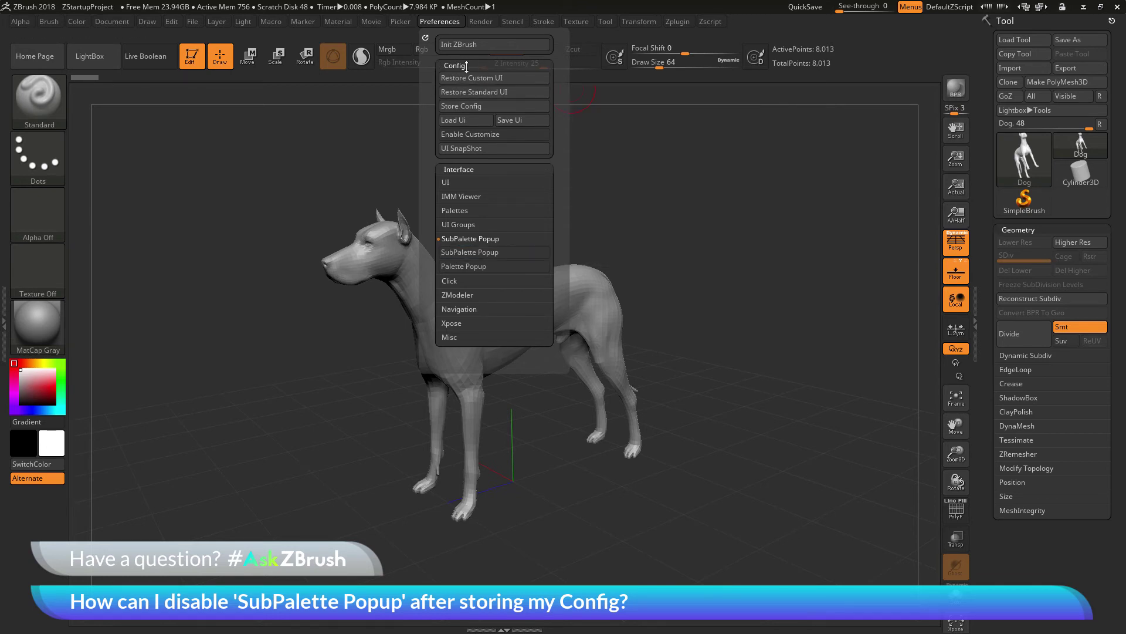
mouse_move(448, 115)
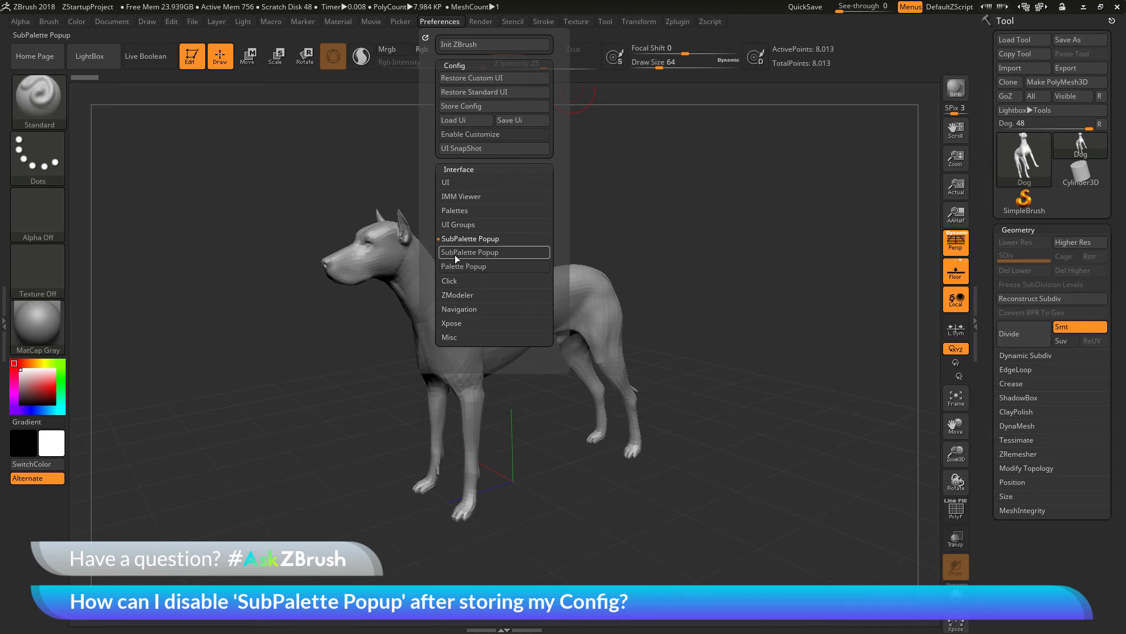
mouse_move(476, 110)
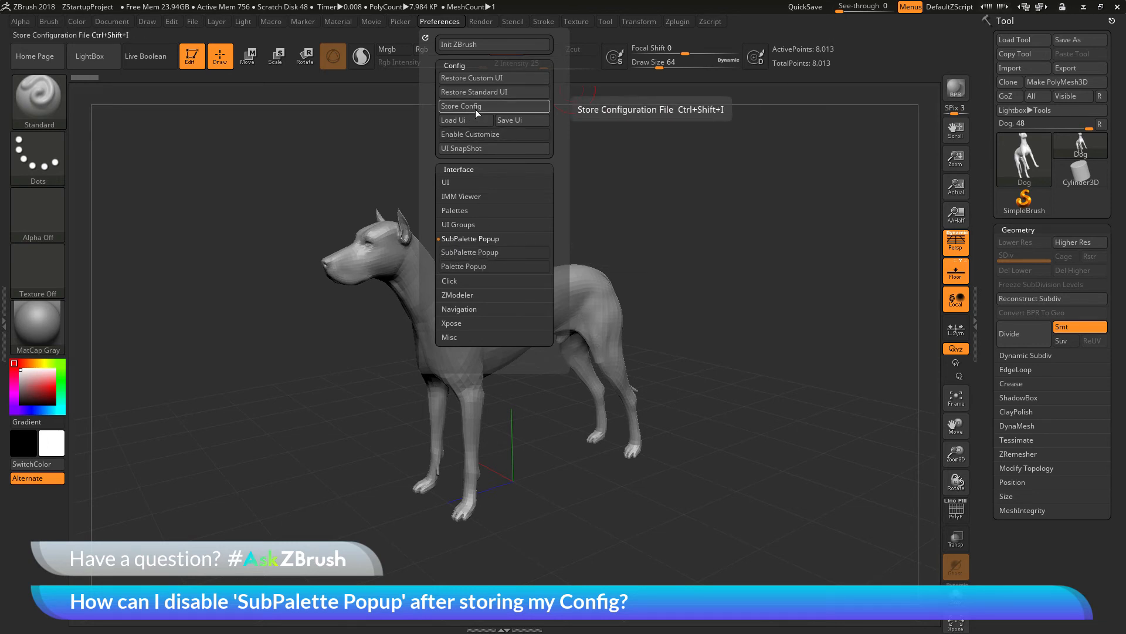
left_click(461, 106)
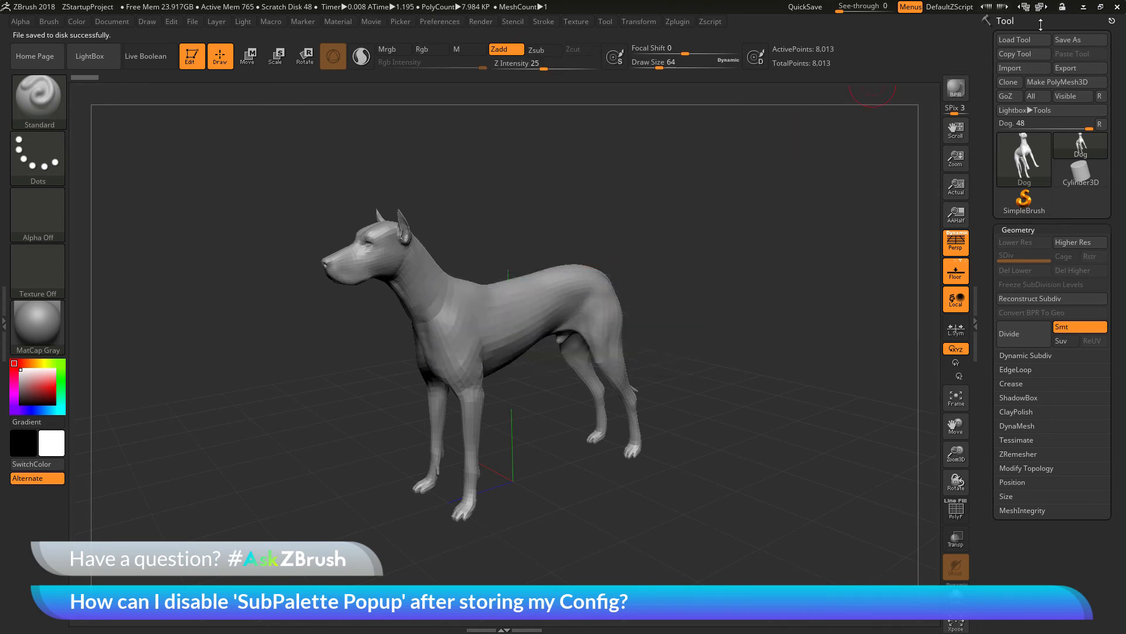
left_click(1014, 230)
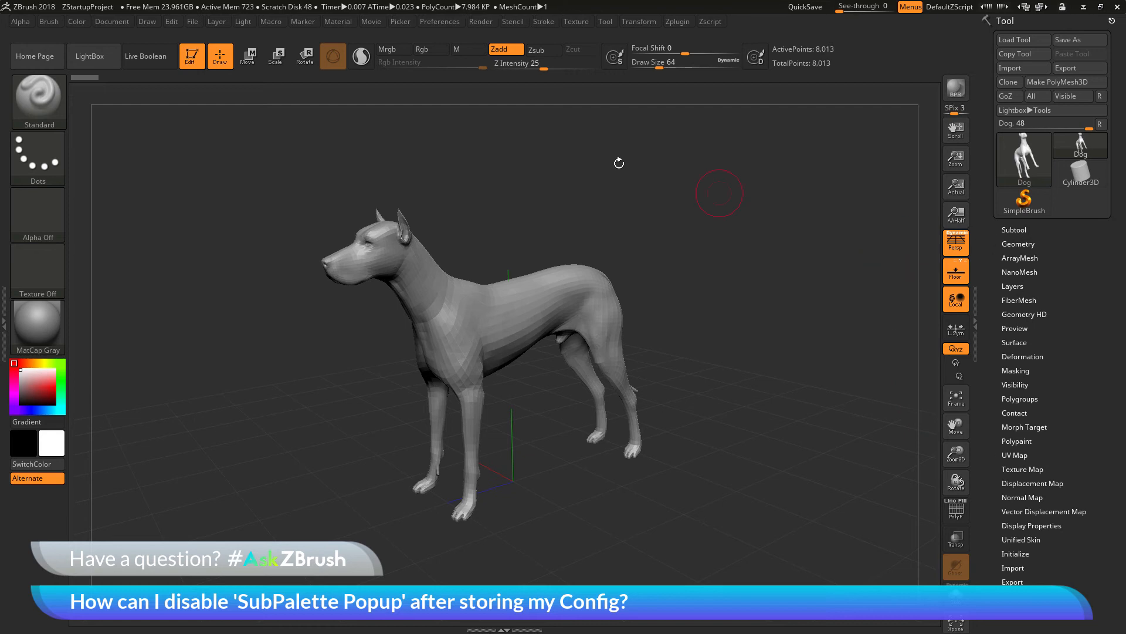
mouse_move(604, 163)
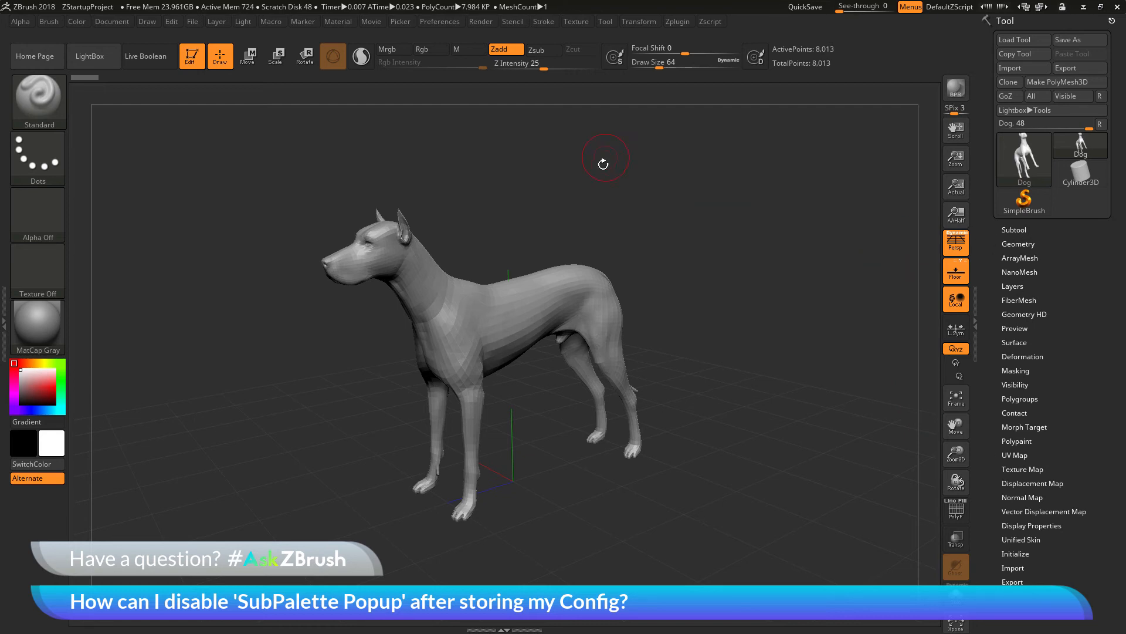
Check SubPalette Popup in Preferences > Interface, then reopen Preferences with the Tool palette showing Subtool.
left_click(438, 22)
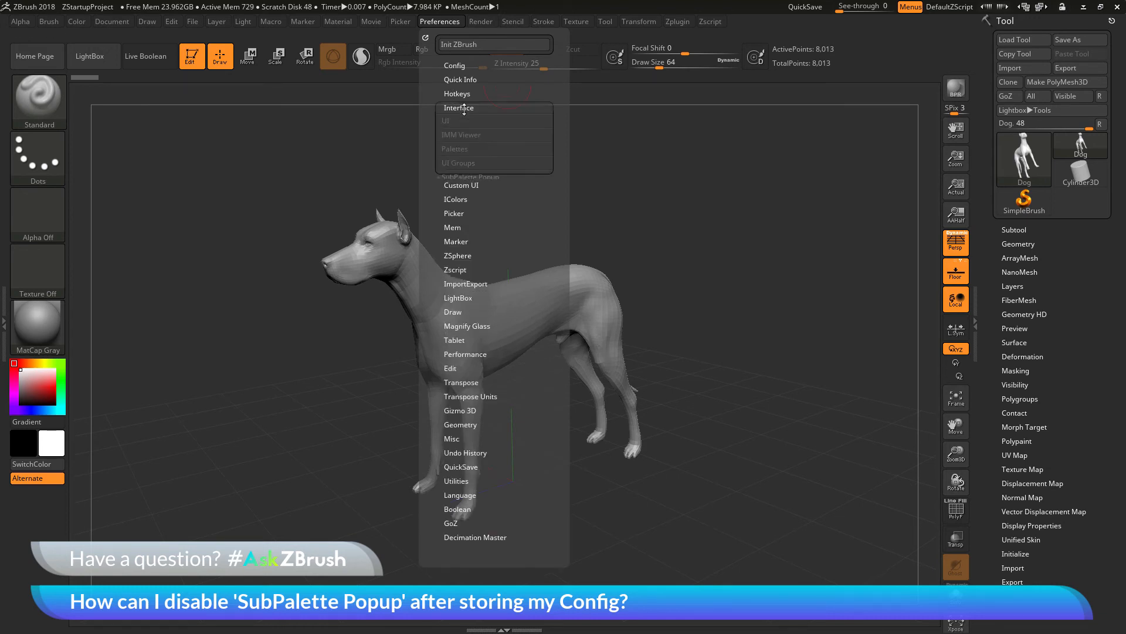
left_click(459, 108)
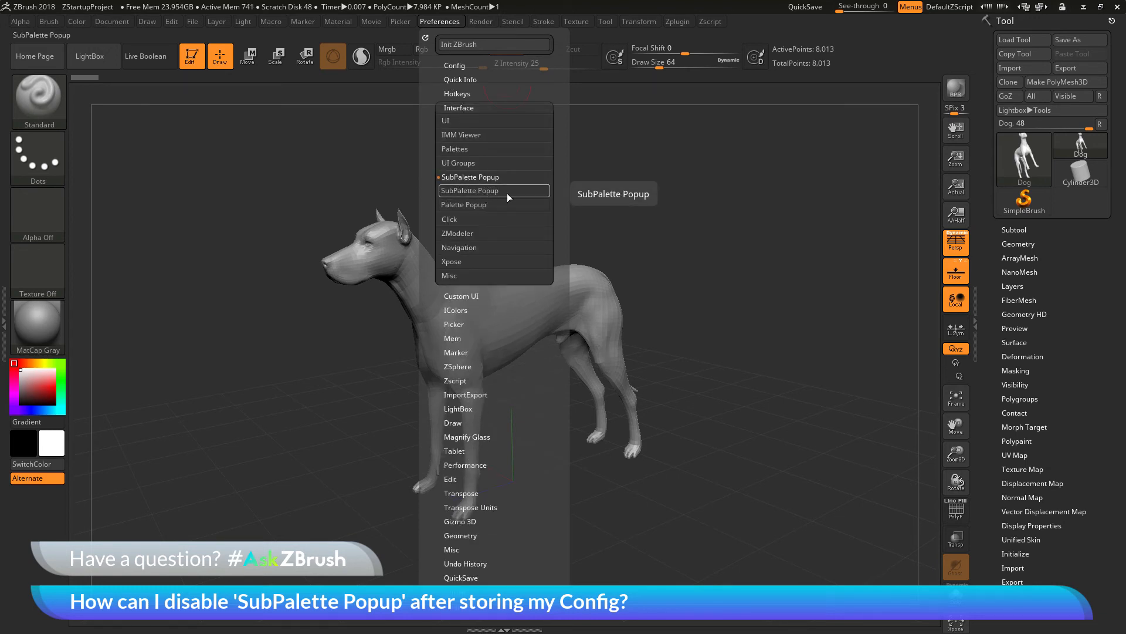
left_click(454, 66)
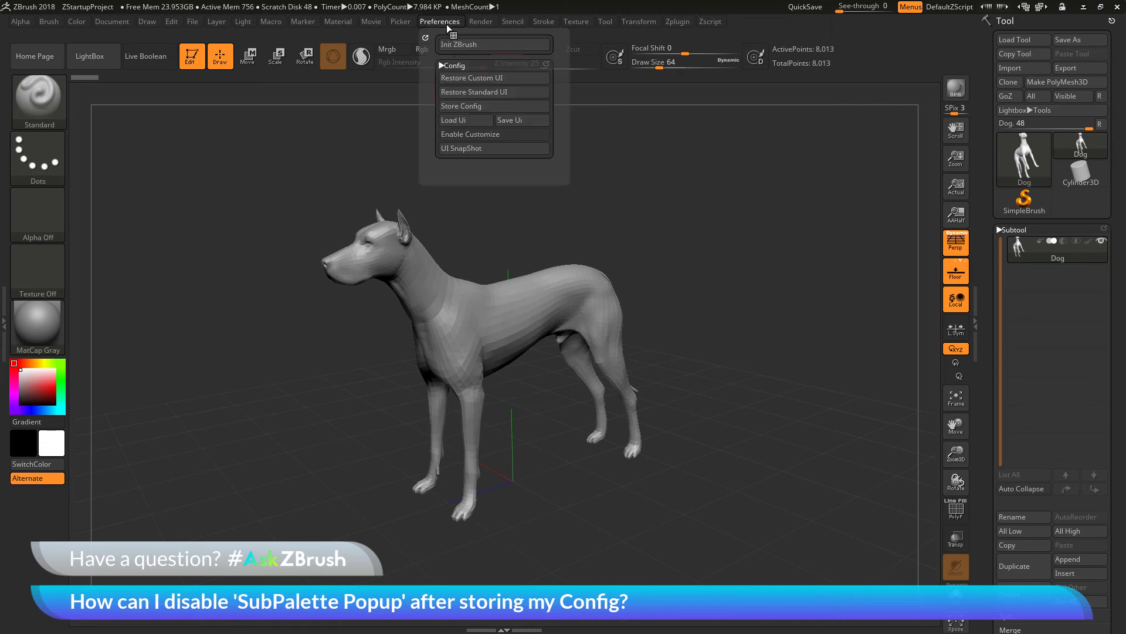
mouse_move(470, 109)
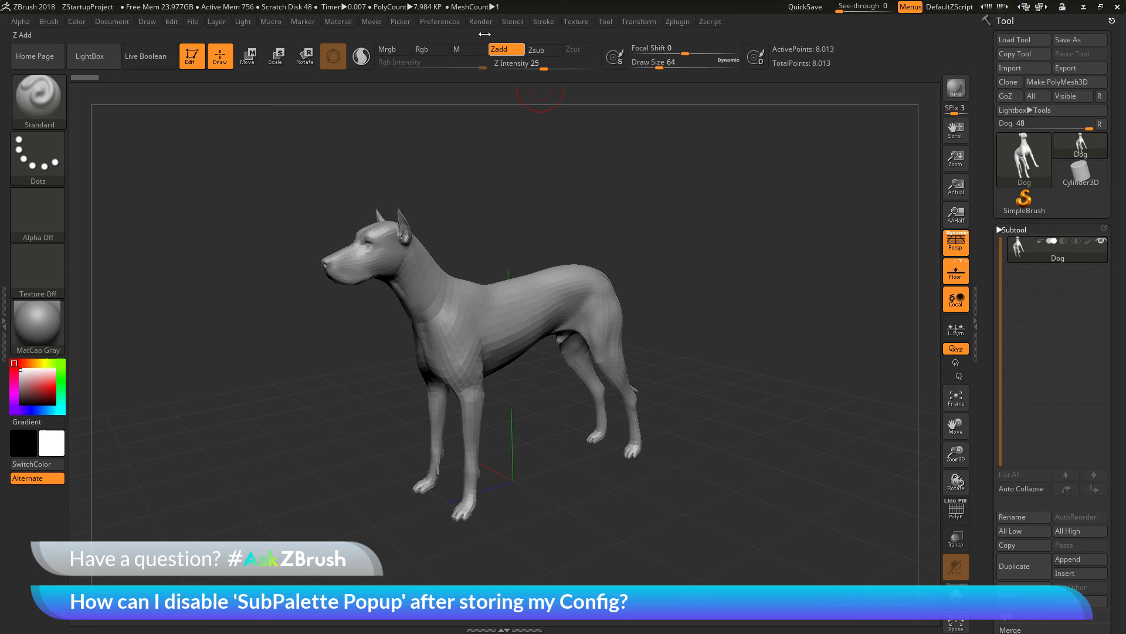
left_click(439, 21)
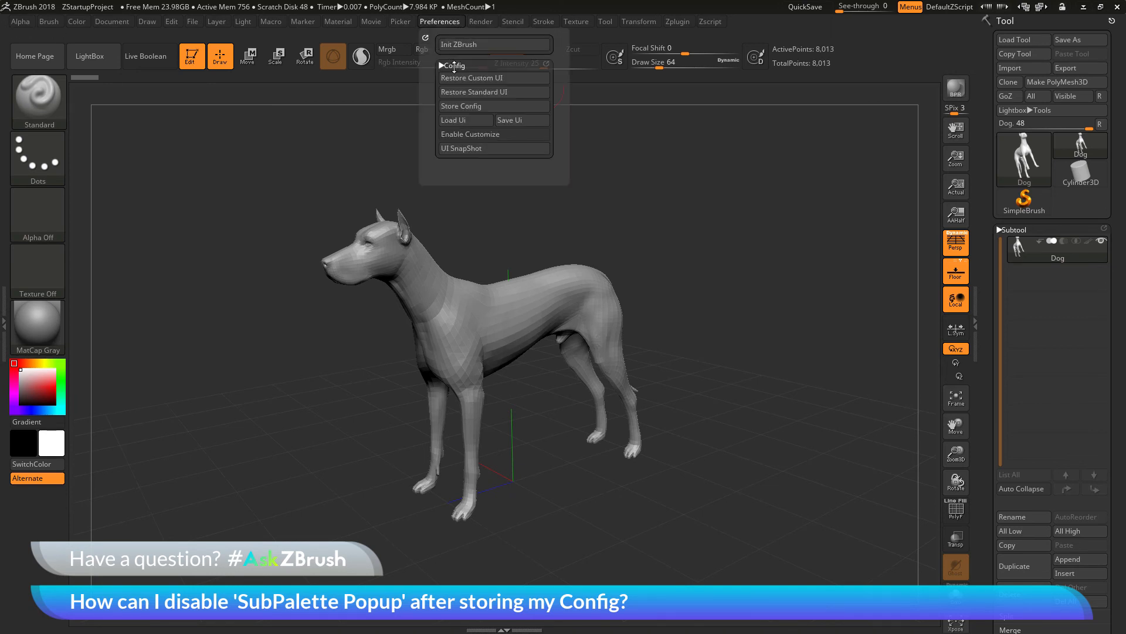
left_click(454, 66)
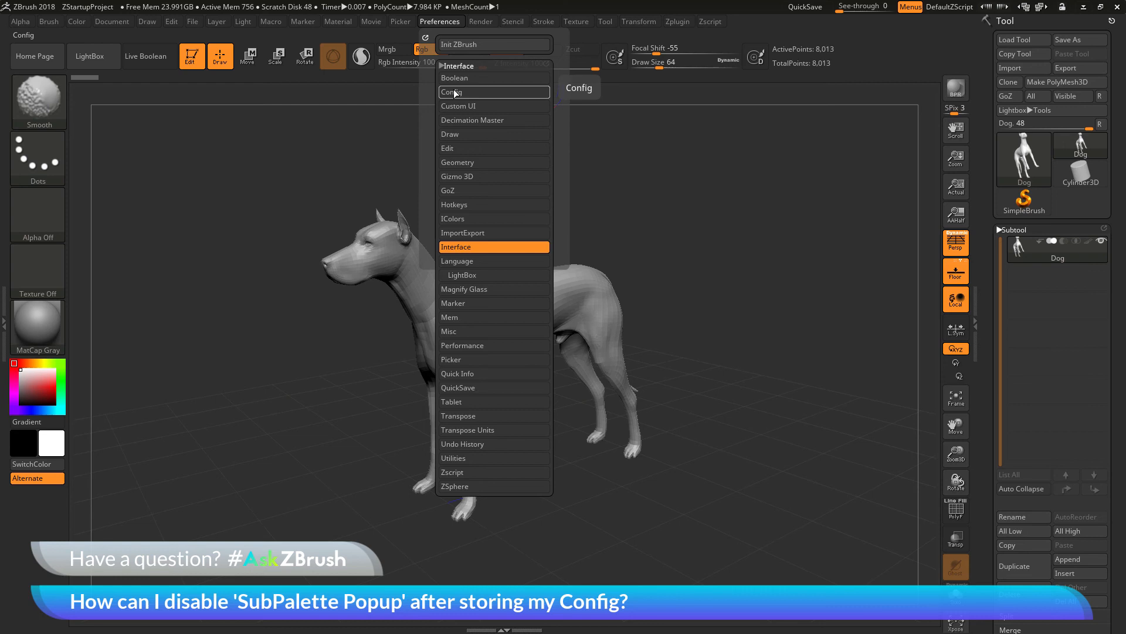
left_click(450, 91)
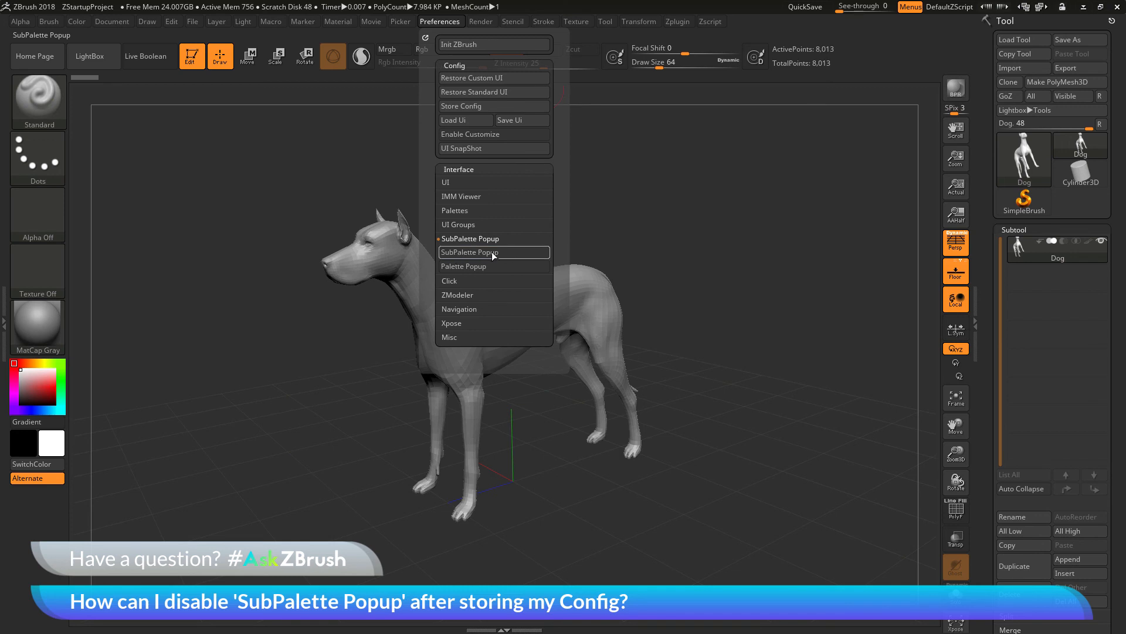
mouse_move(483, 105)
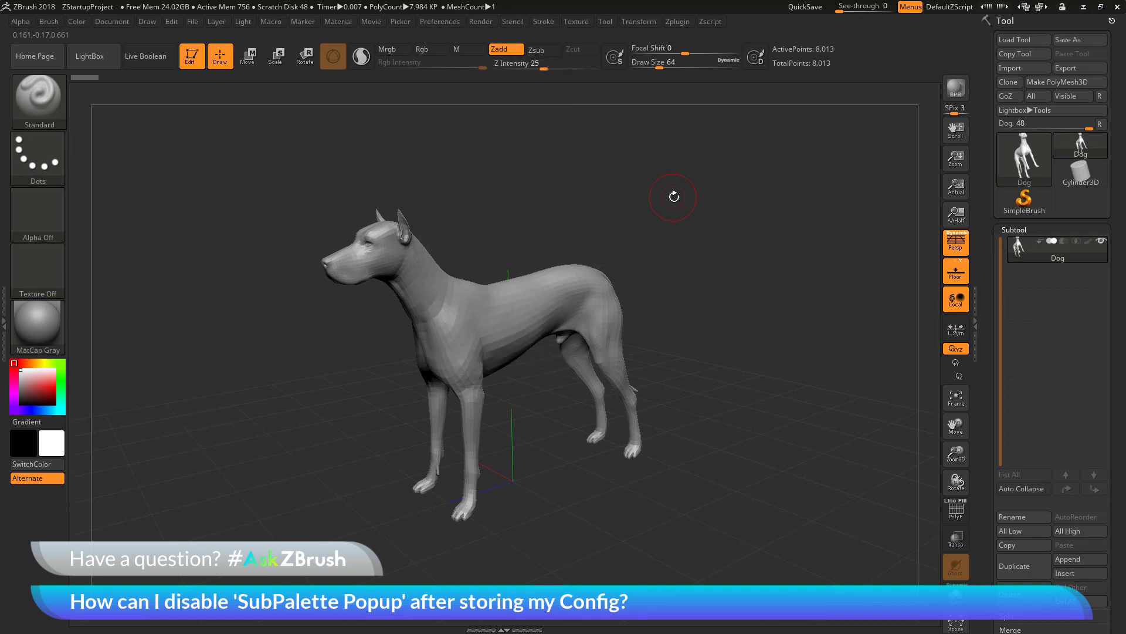
left_click(440, 21)
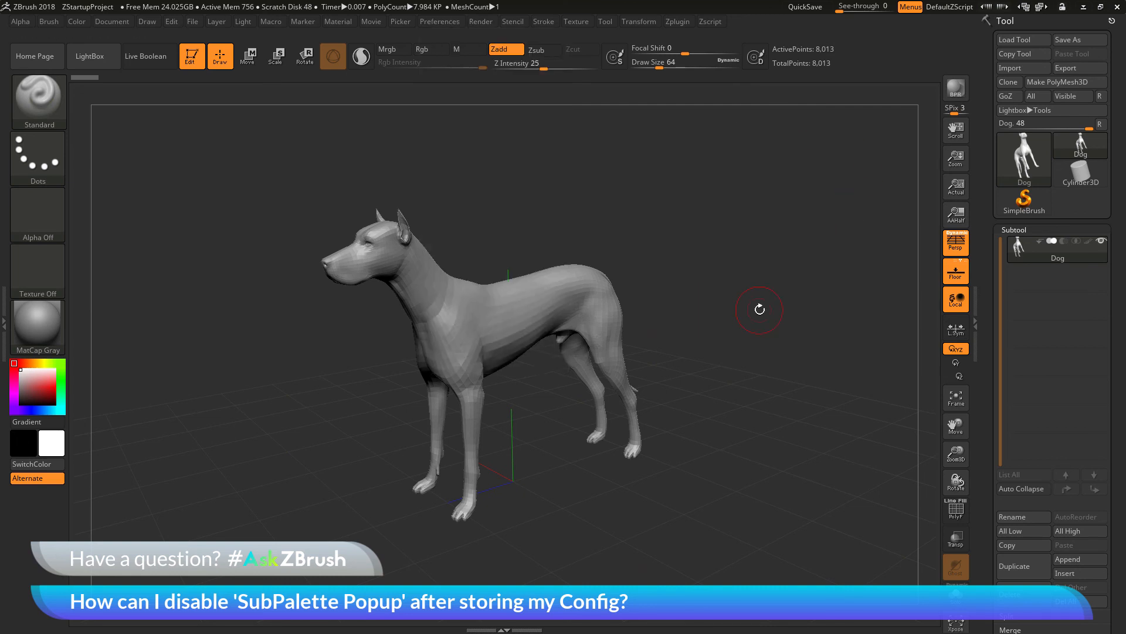
mouse_move(757, 308)
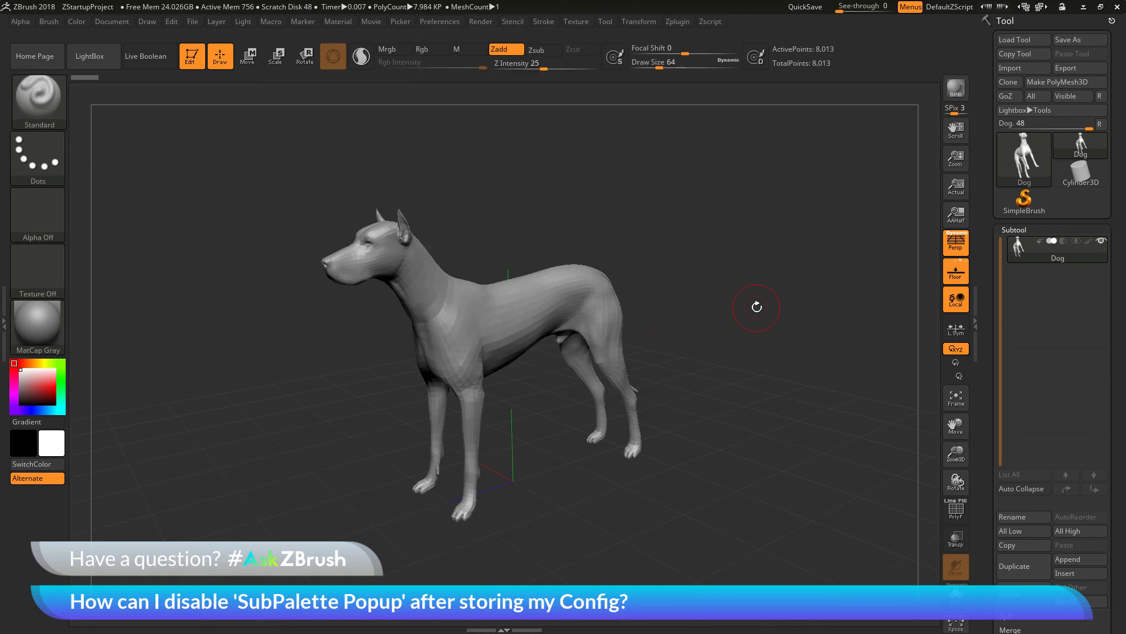